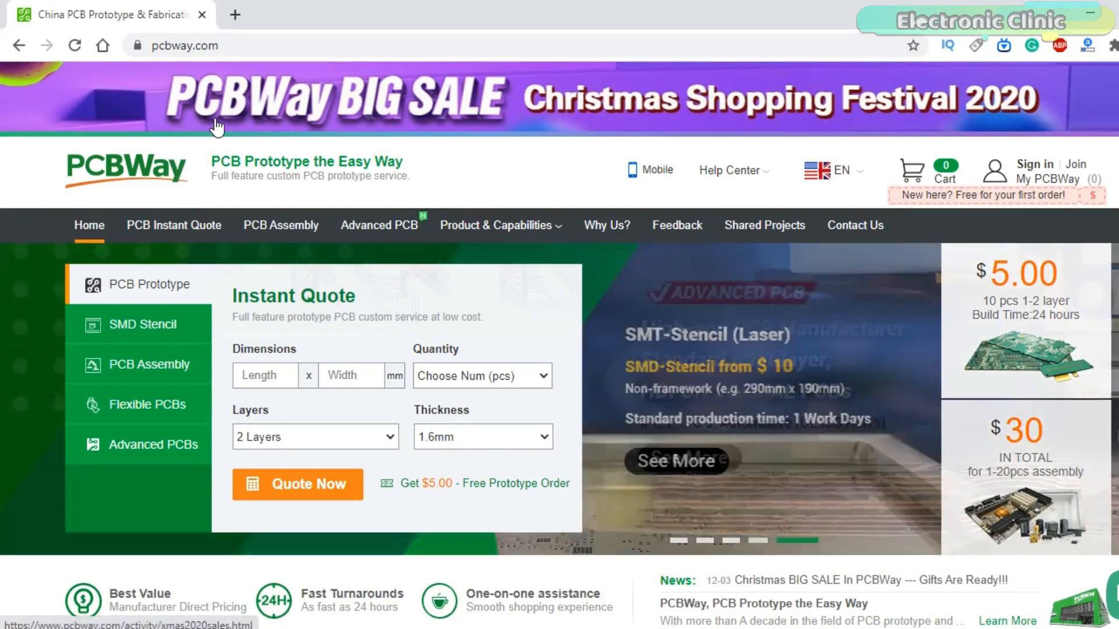
pyautogui.moveTo(556, 132)
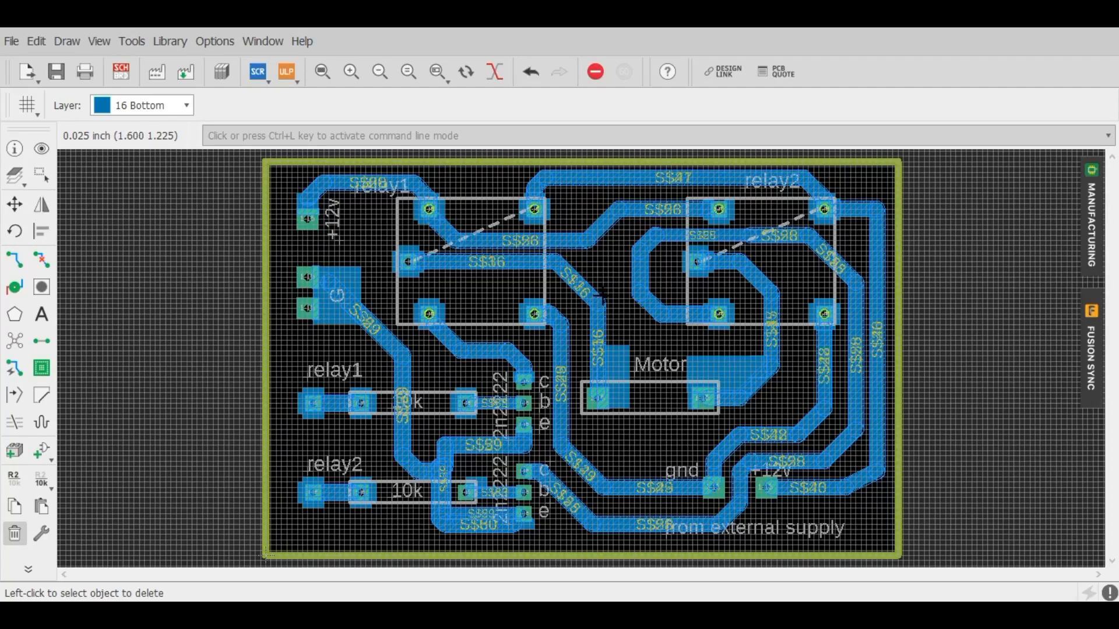
pyautogui.moveTo(607, 293)
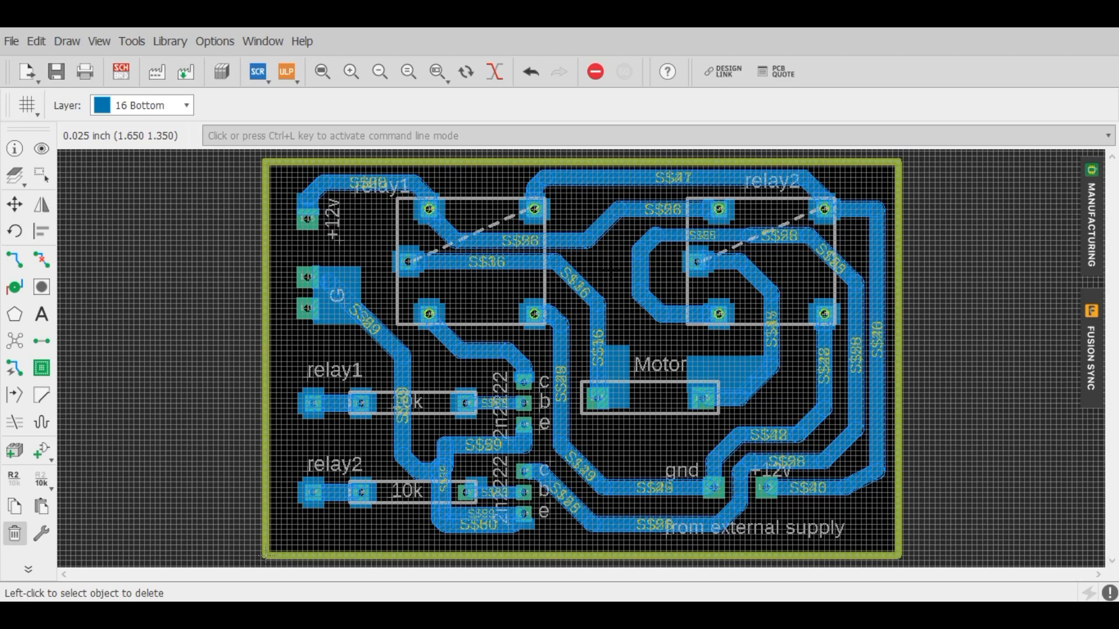
# Open the board layer list and make layers 29 tStop and 30 bStop visible.
pyautogui.click(41, 206)
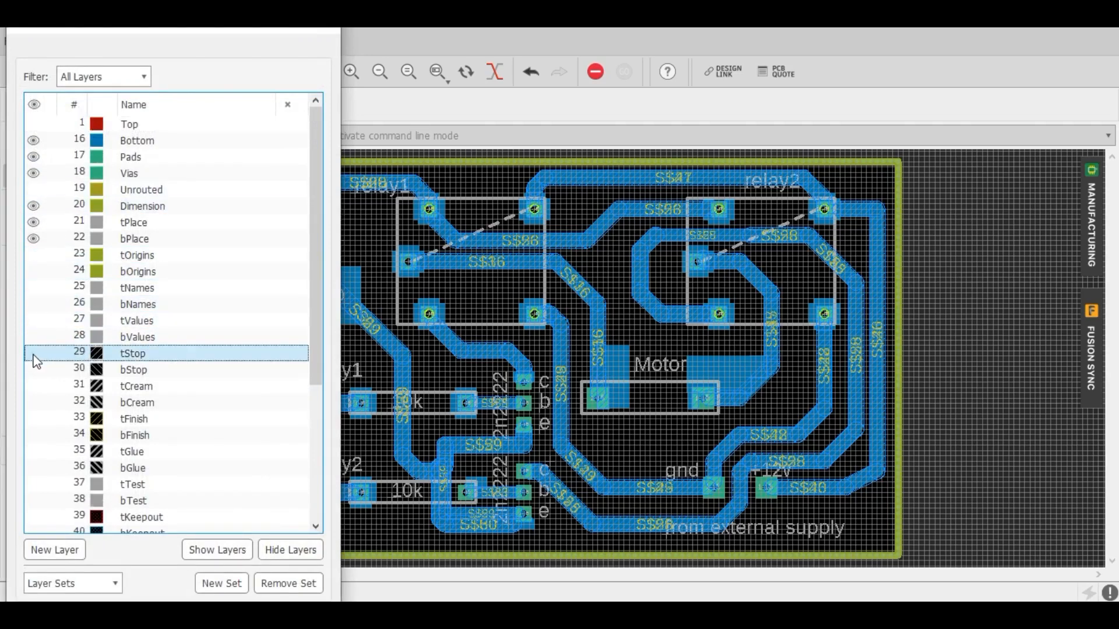
pyautogui.click(34, 370)
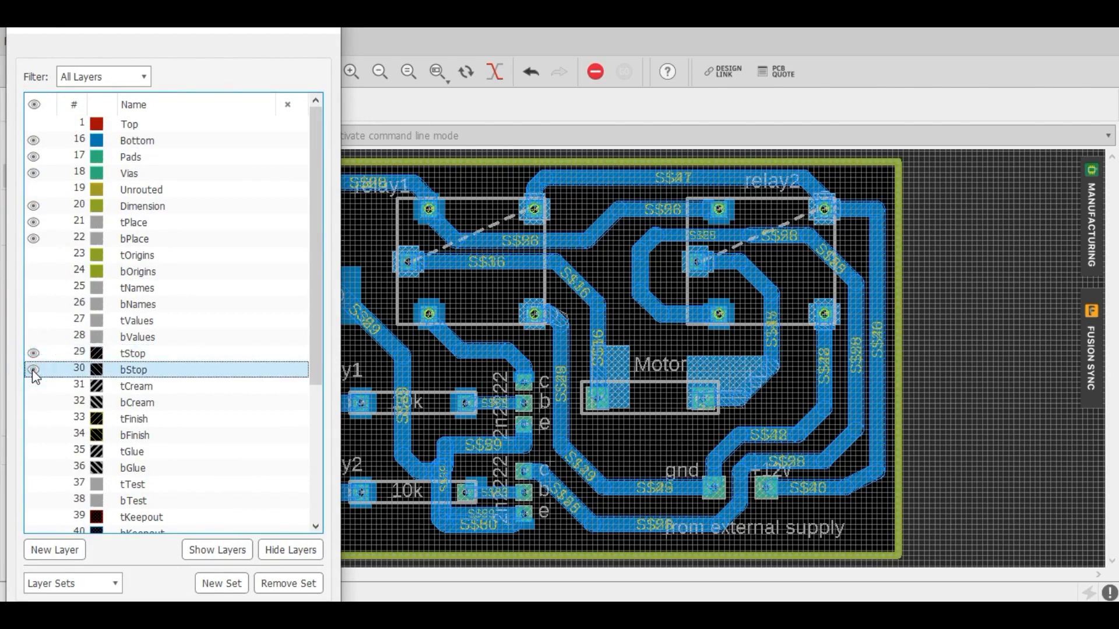
pyautogui.click(34, 369)
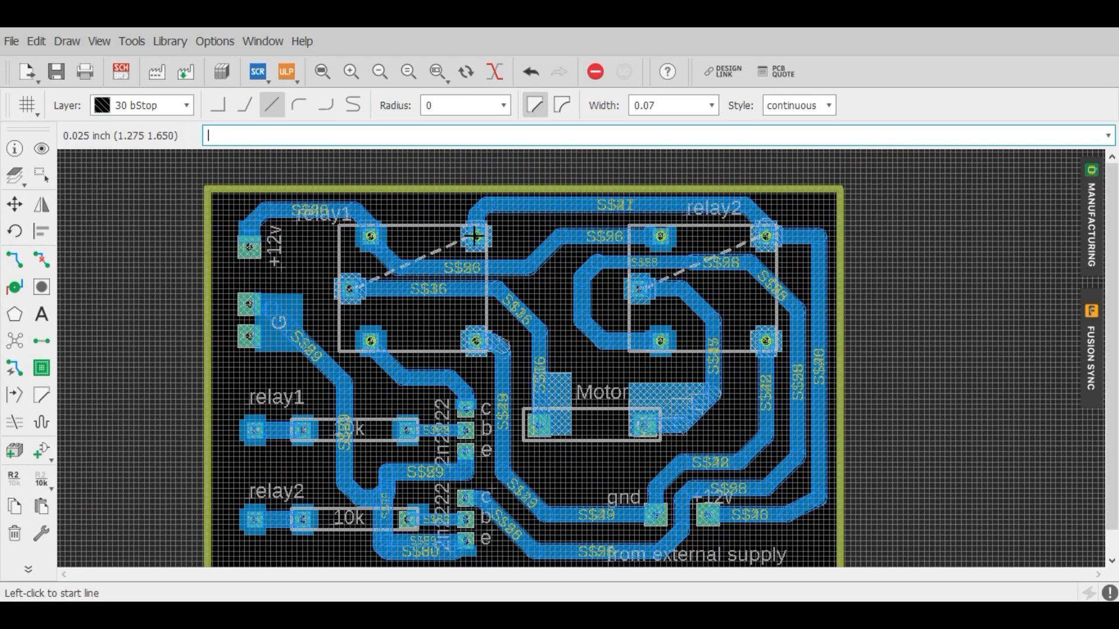
# Draw 0.07-wide bStop openings along the top, right-side and relay1 left-pad power traces.
pyautogui.click(473, 236)
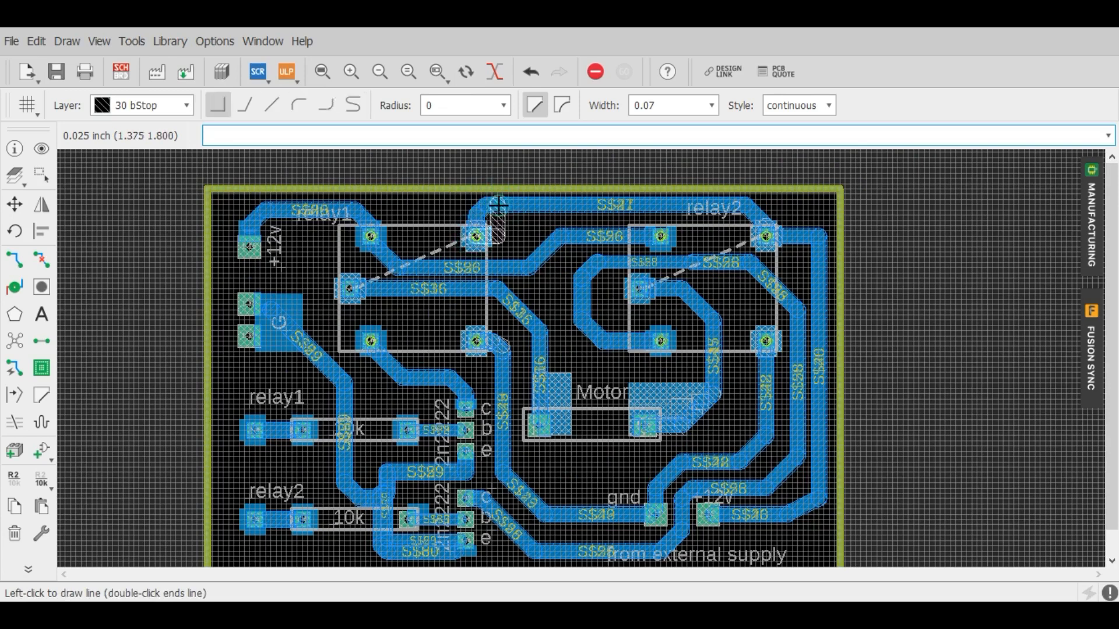
pyautogui.moveTo(763, 235)
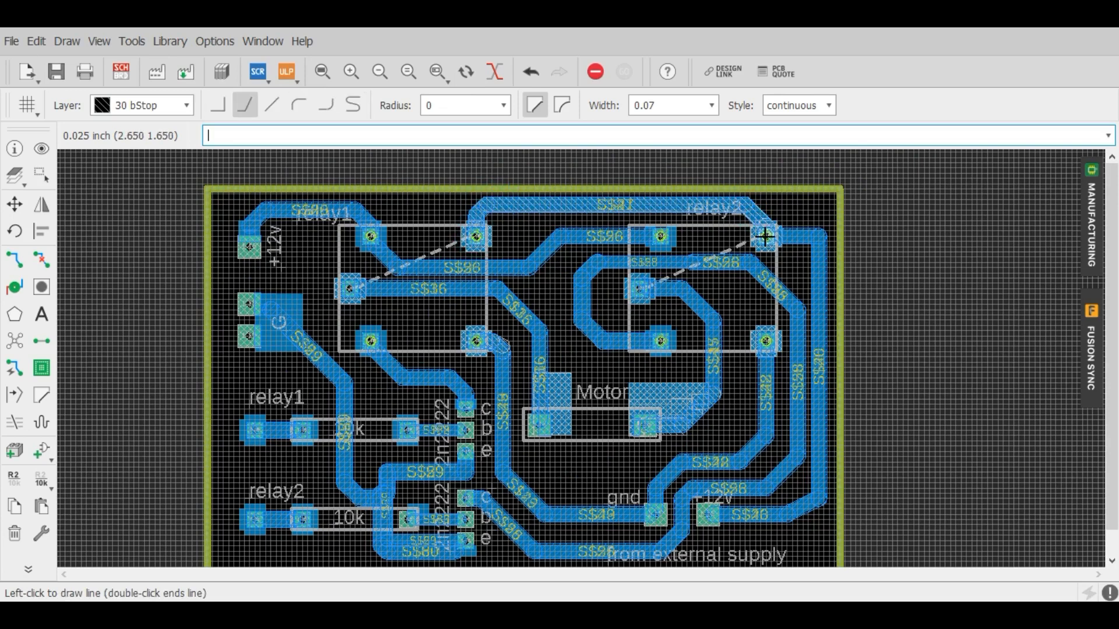
pyautogui.moveTo(792, 514)
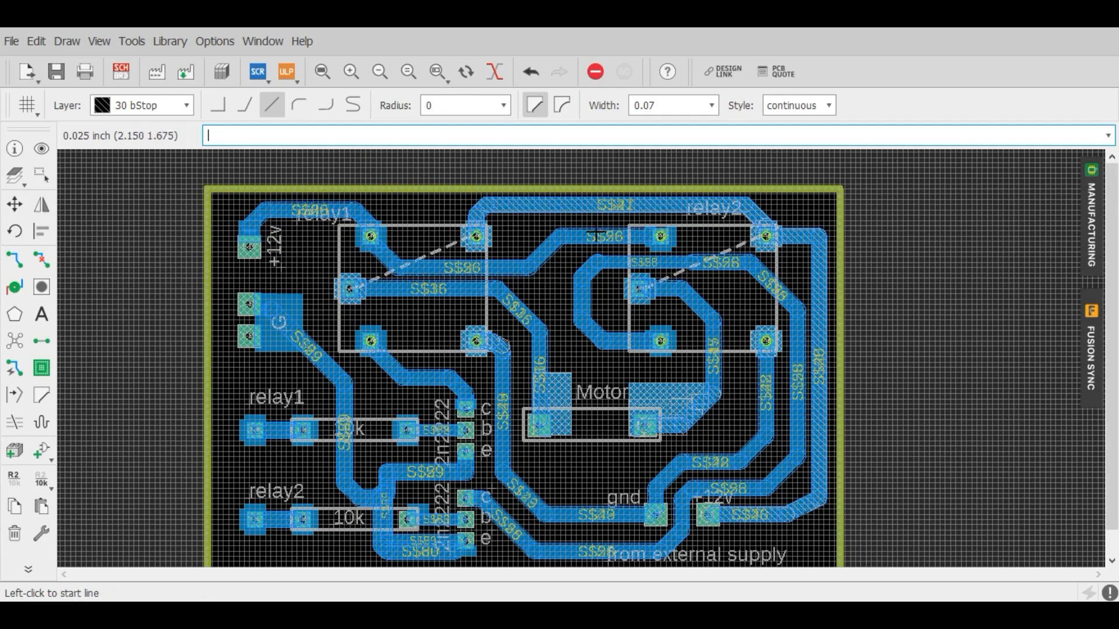
pyautogui.click(763, 435)
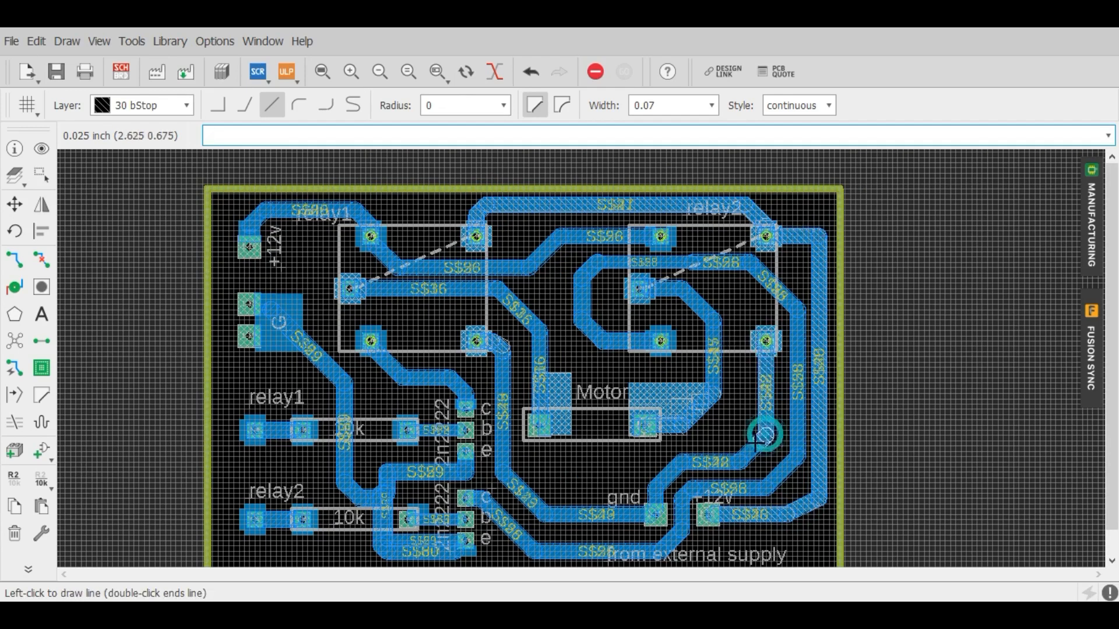
pyautogui.moveTo(654, 514)
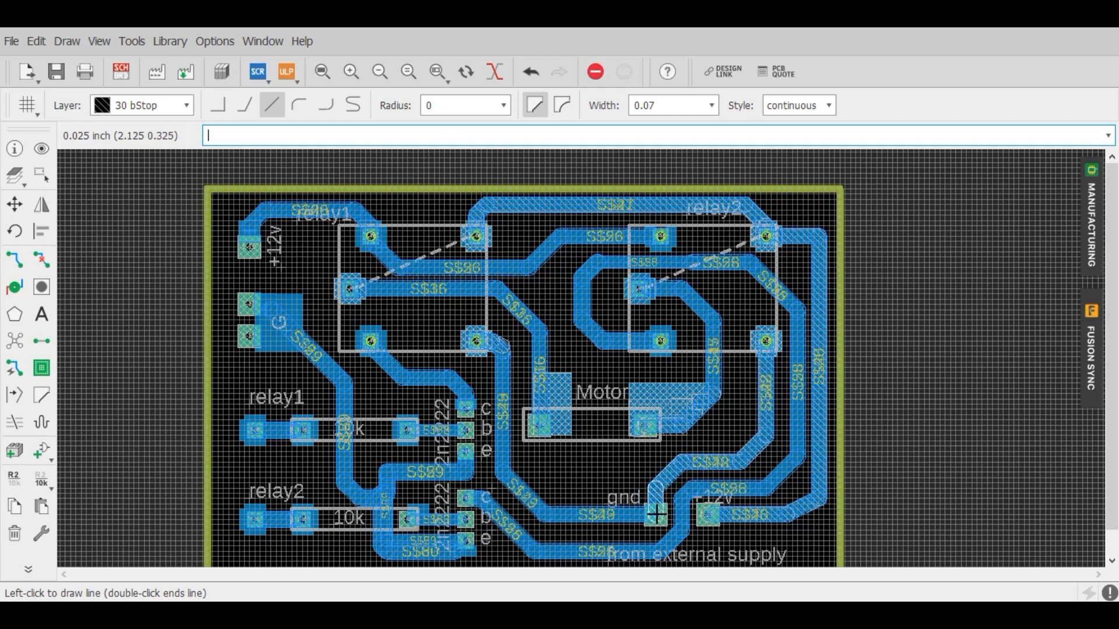
pyautogui.moveTo(482, 339)
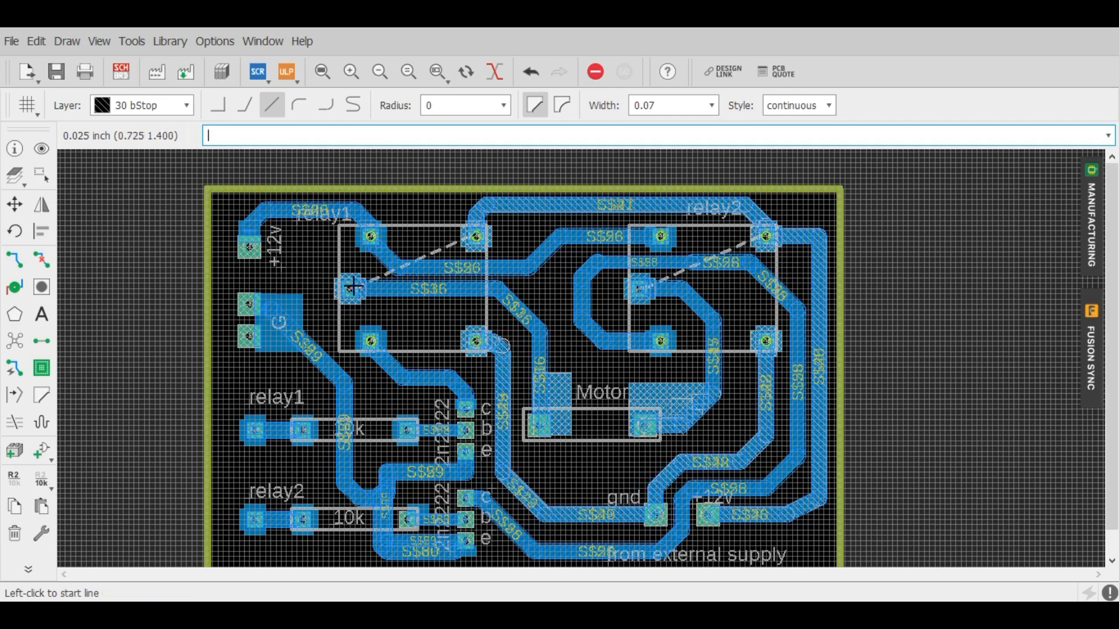
pyautogui.click(354, 286)
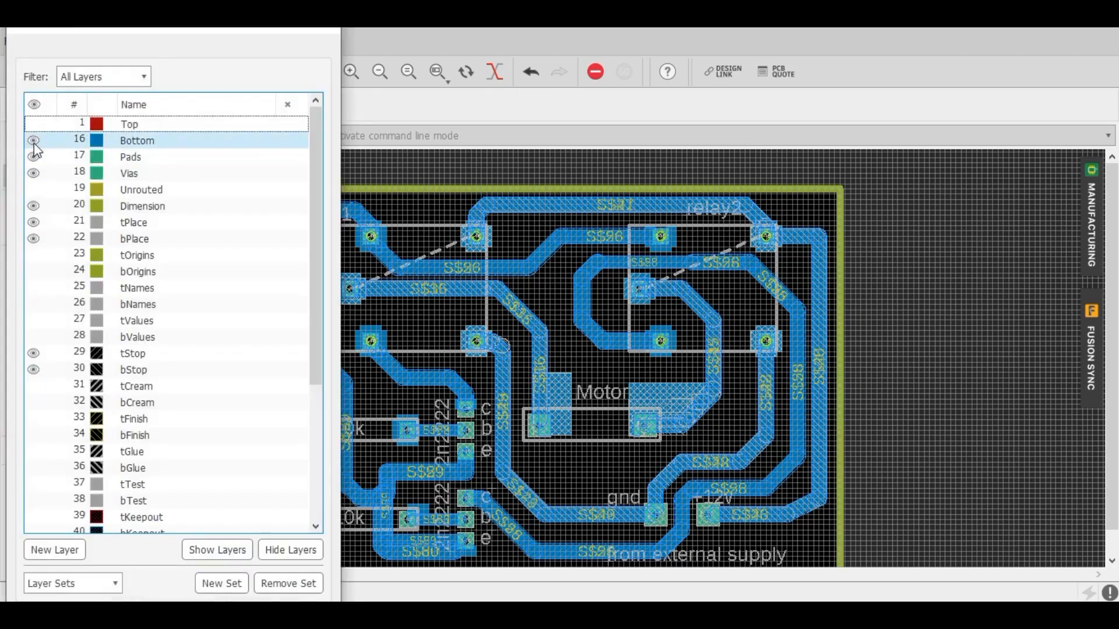
# Hide layer 1 Top, keep Bottom, Pads, Vias, Dimension, Place and Stop layers visible, and apply.
pyautogui.click(33, 140)
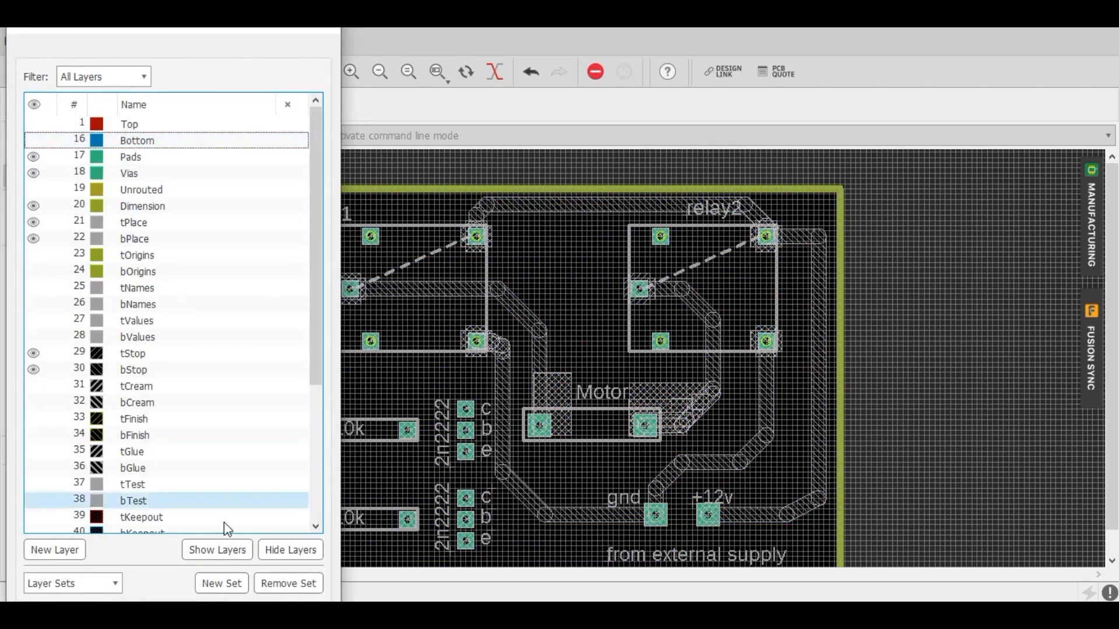
pyautogui.click(287, 104)
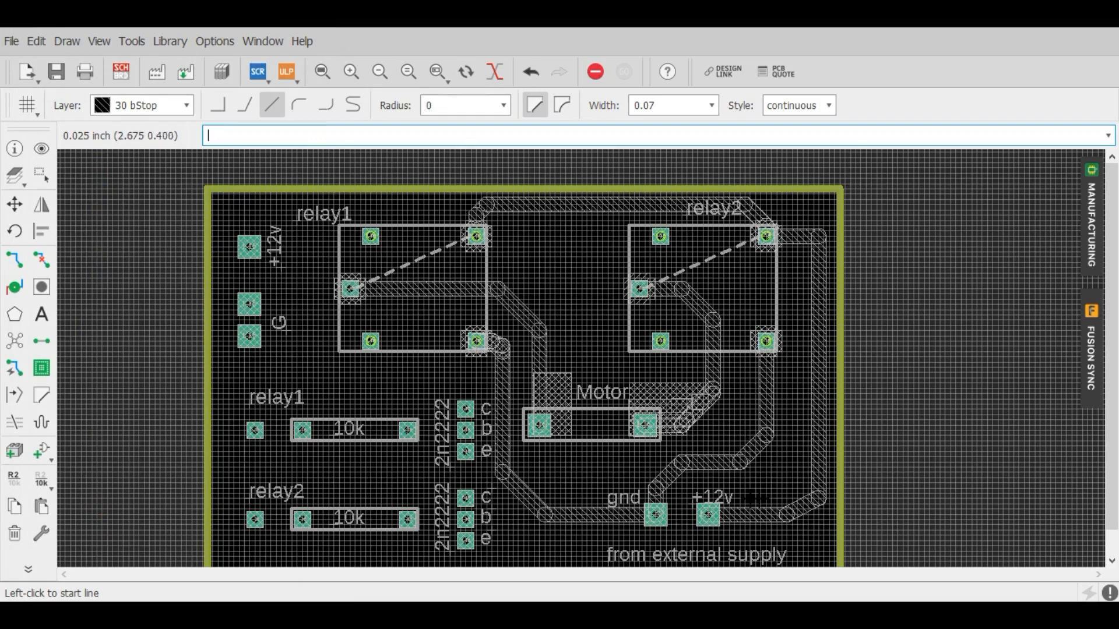
pyautogui.moveTo(58, 277)
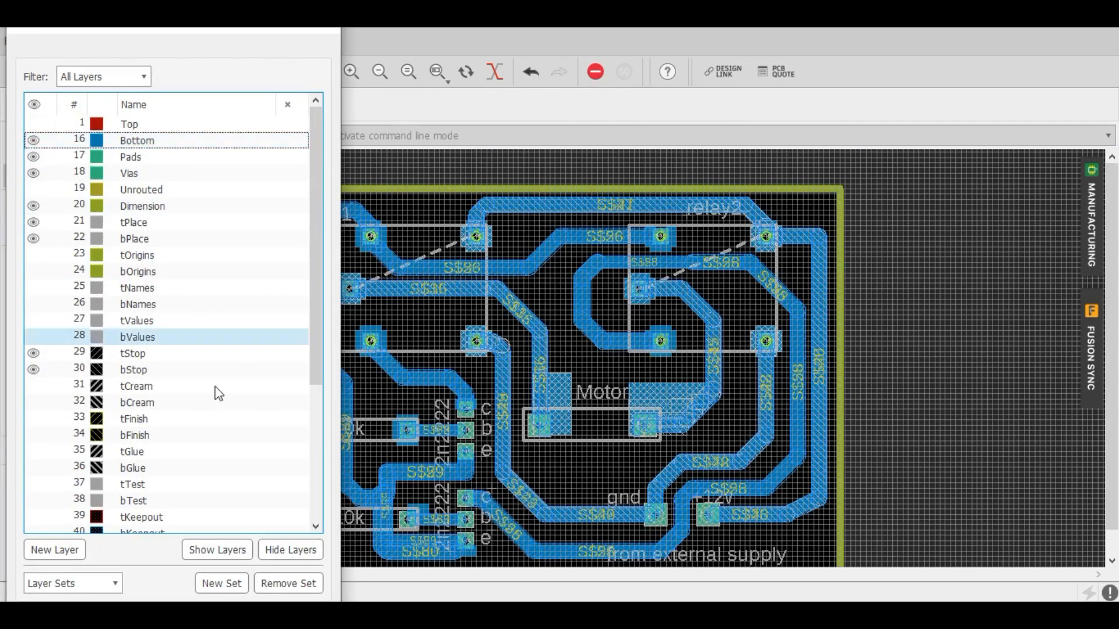
pyautogui.click(288, 104)
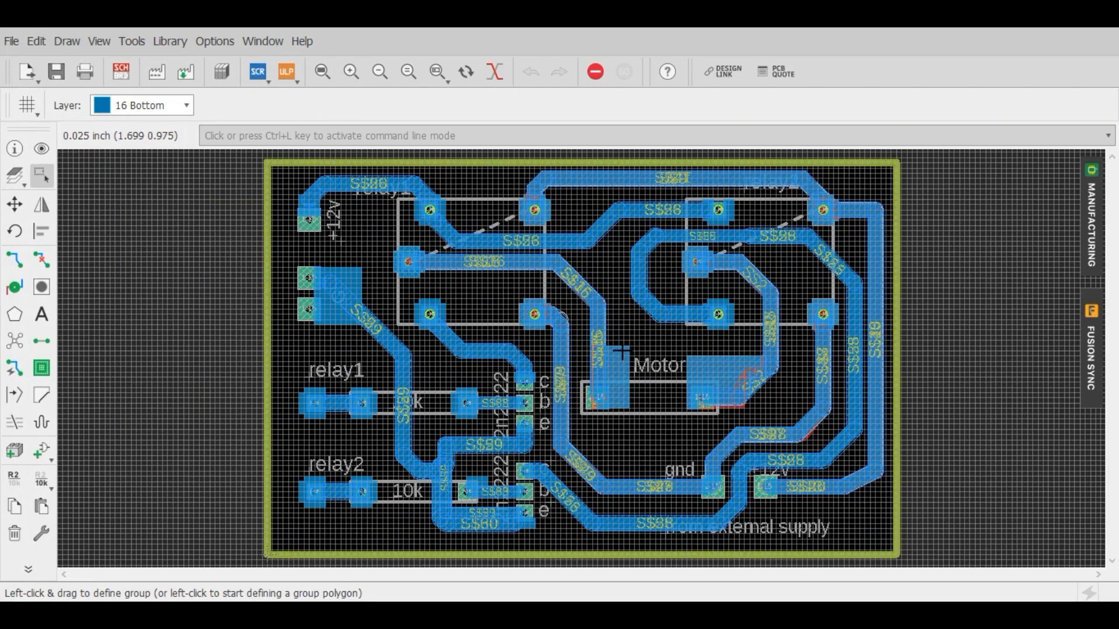
pyautogui.moveTo(622, 351)
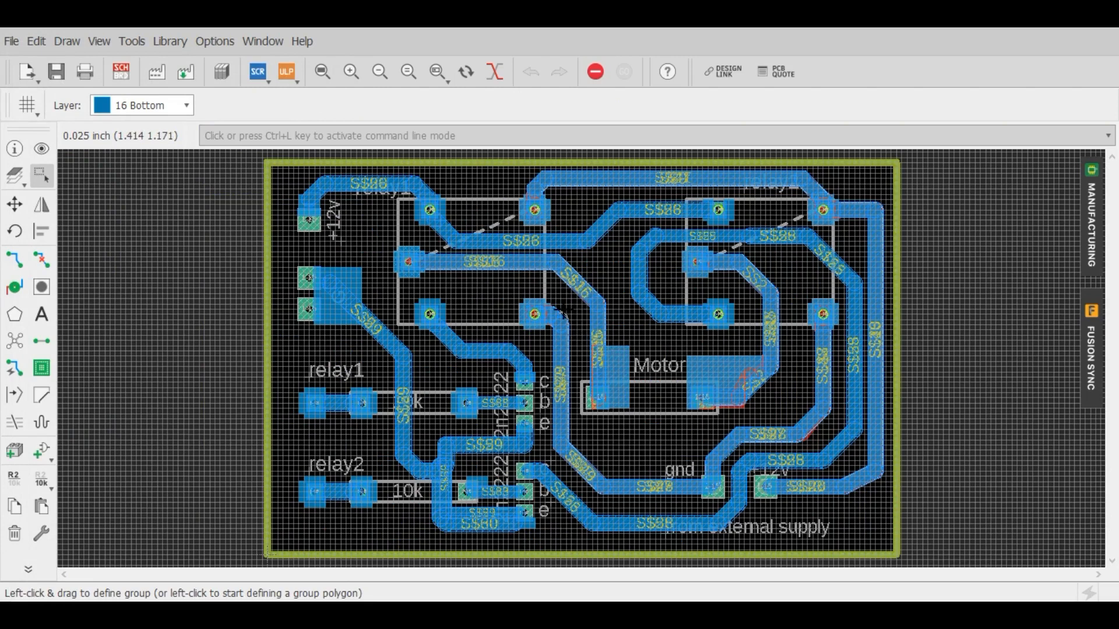
pyautogui.moveTo(418, 272)
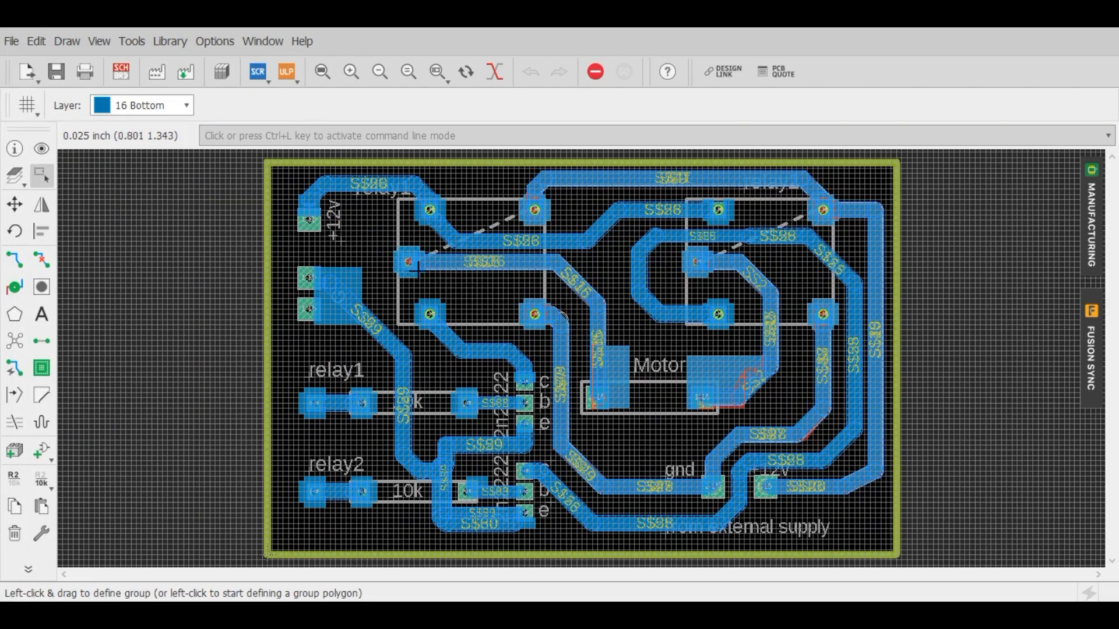
pyautogui.click(187, 105)
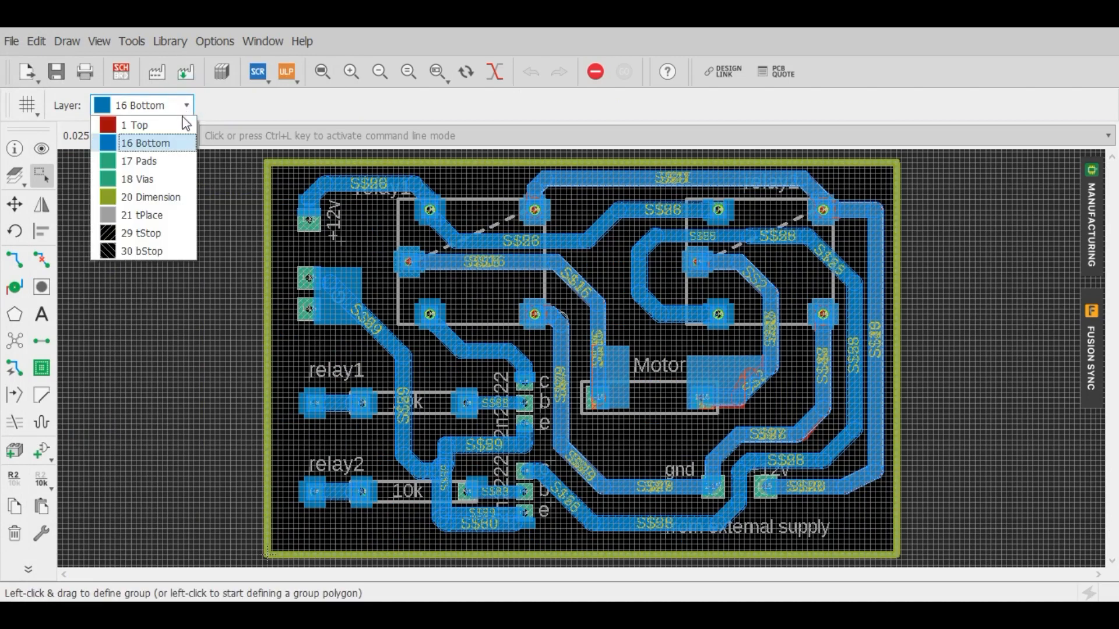
pyautogui.click(134, 124)
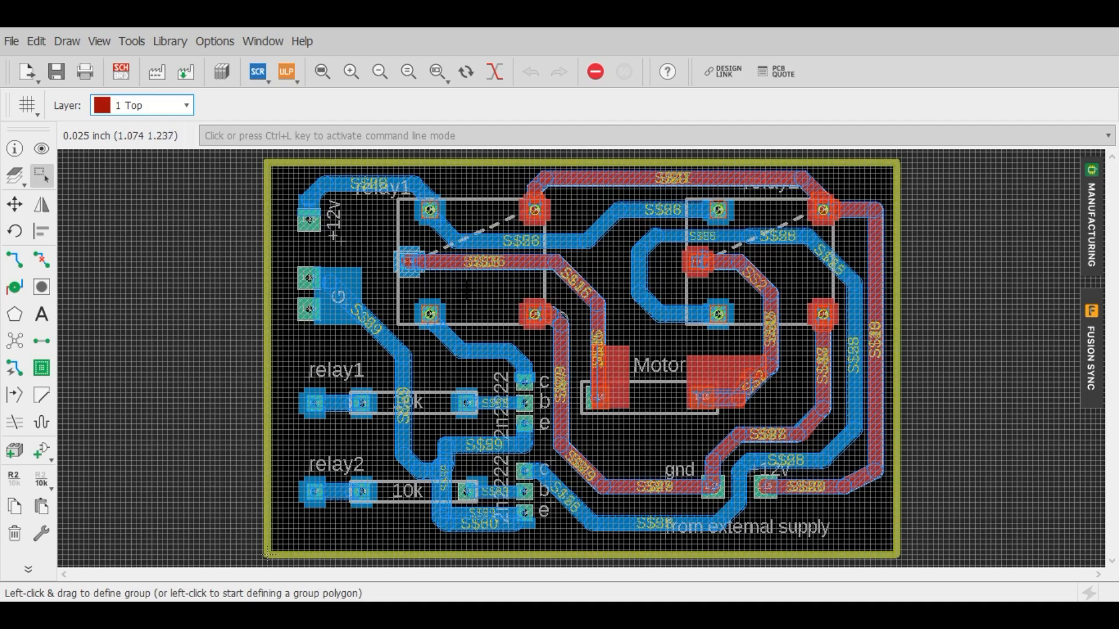
pyautogui.click(187, 105)
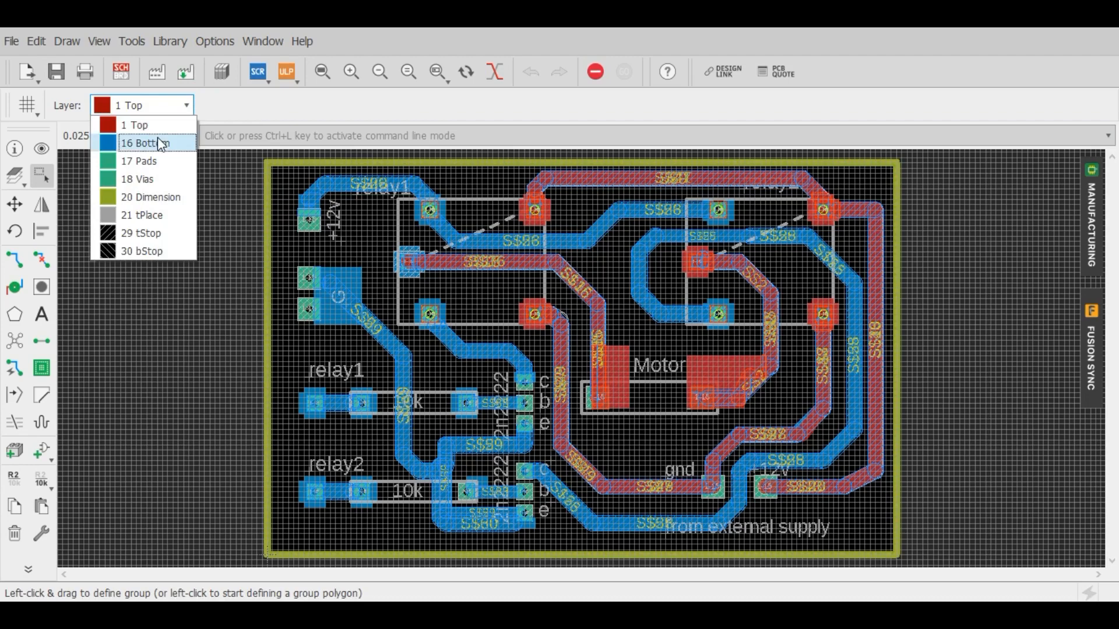
pyautogui.click(11, 41)
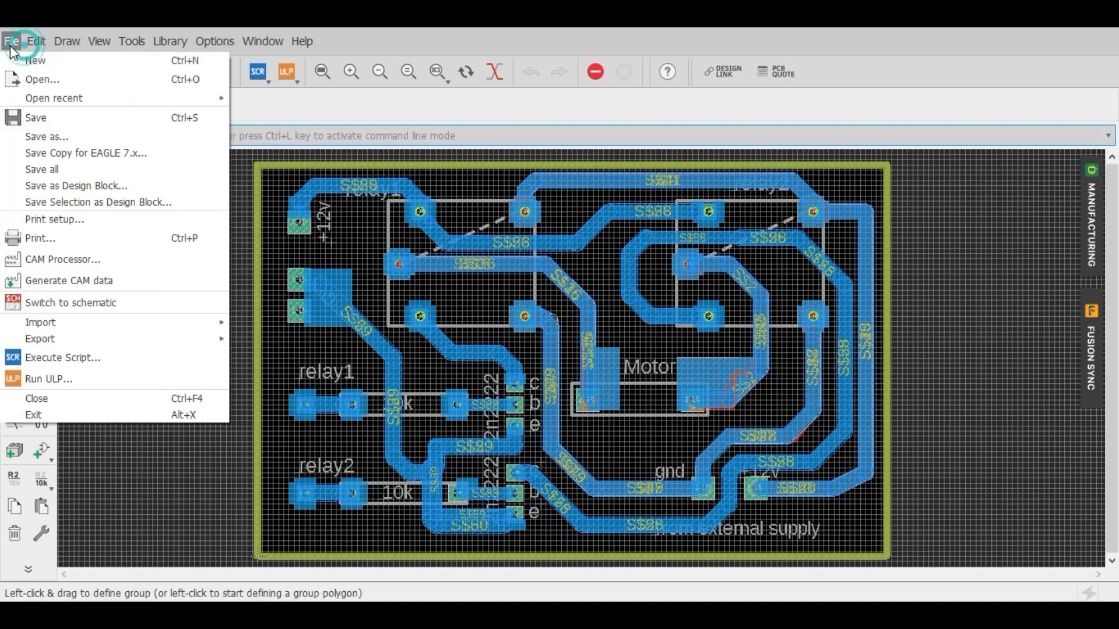
pyautogui.moveTo(63, 258)
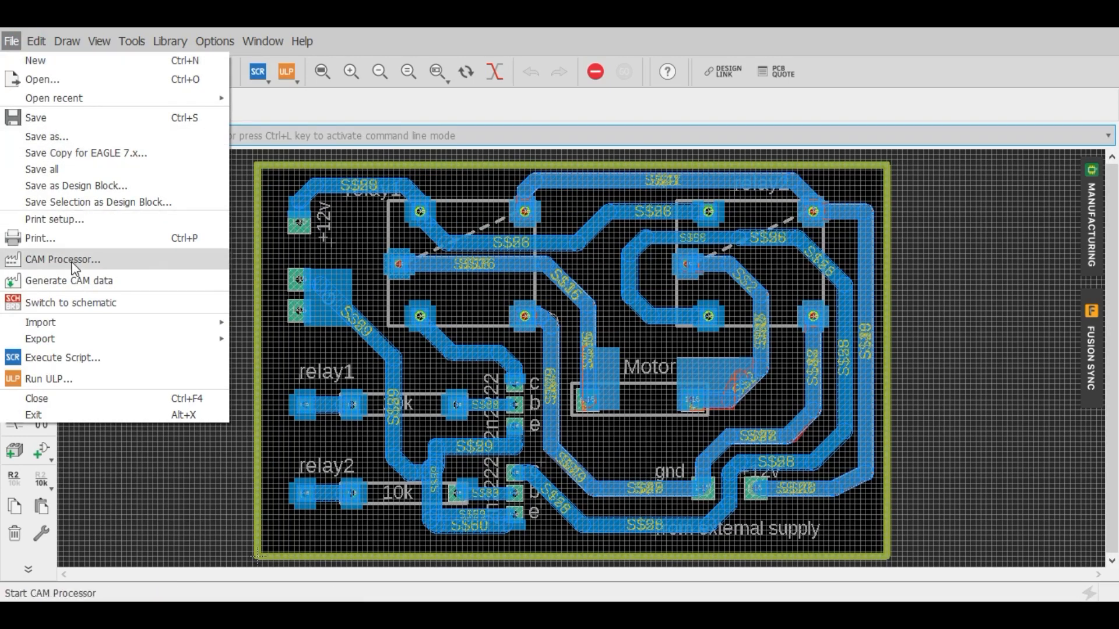
# Set the Gerber profile layer to 20 Dimension, process the job, and save the ZIP as 'final'.
pyautogui.click(62, 259)
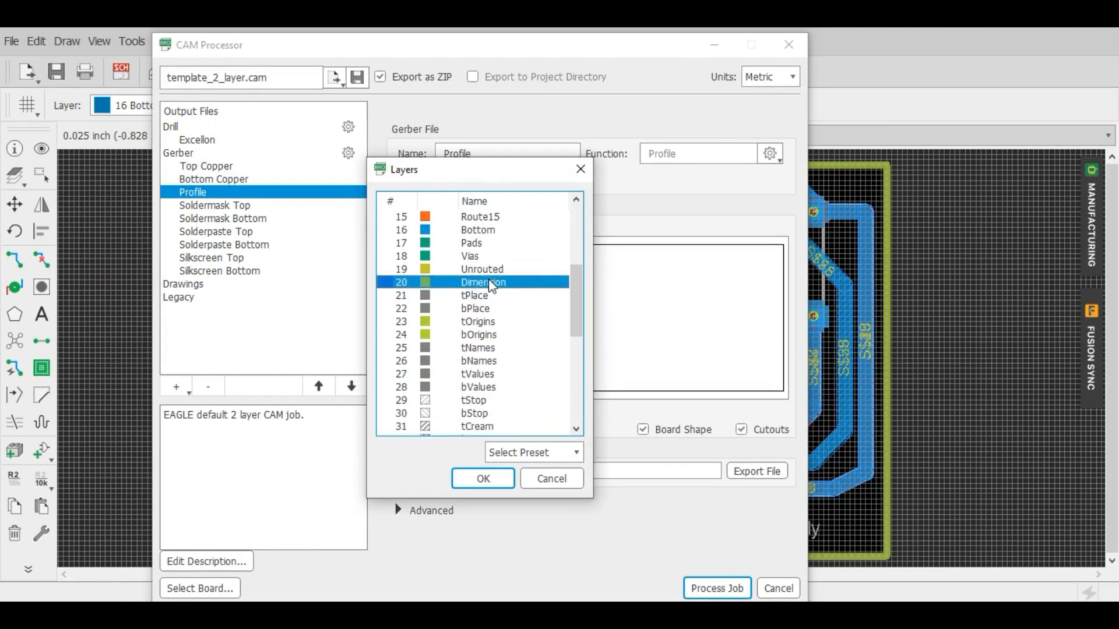
pyautogui.click(482, 478)
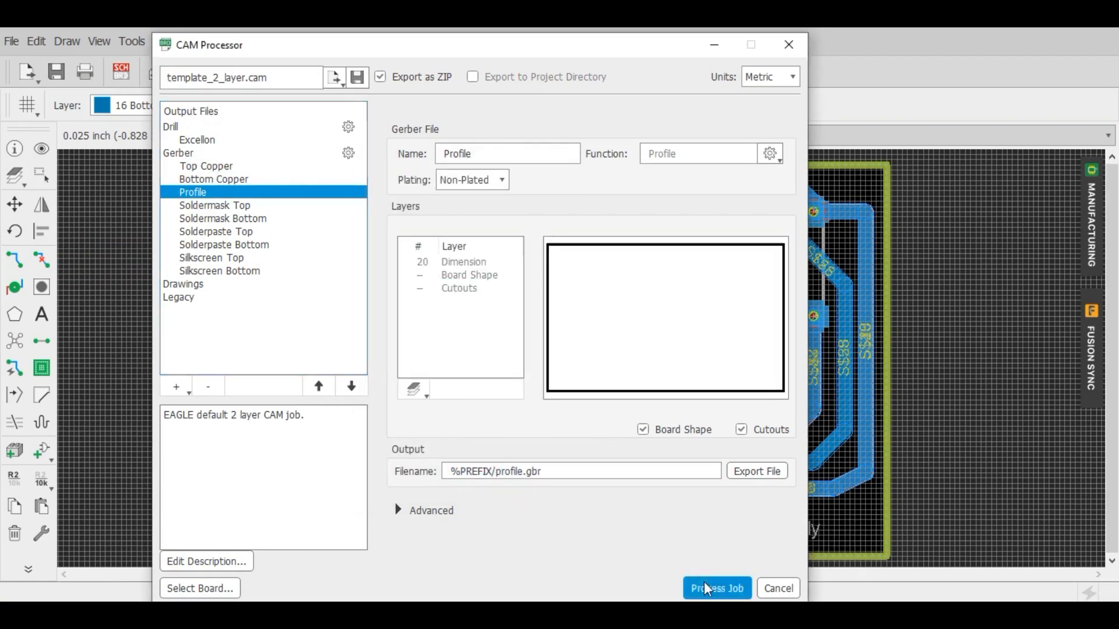
pyautogui.click(716, 588)
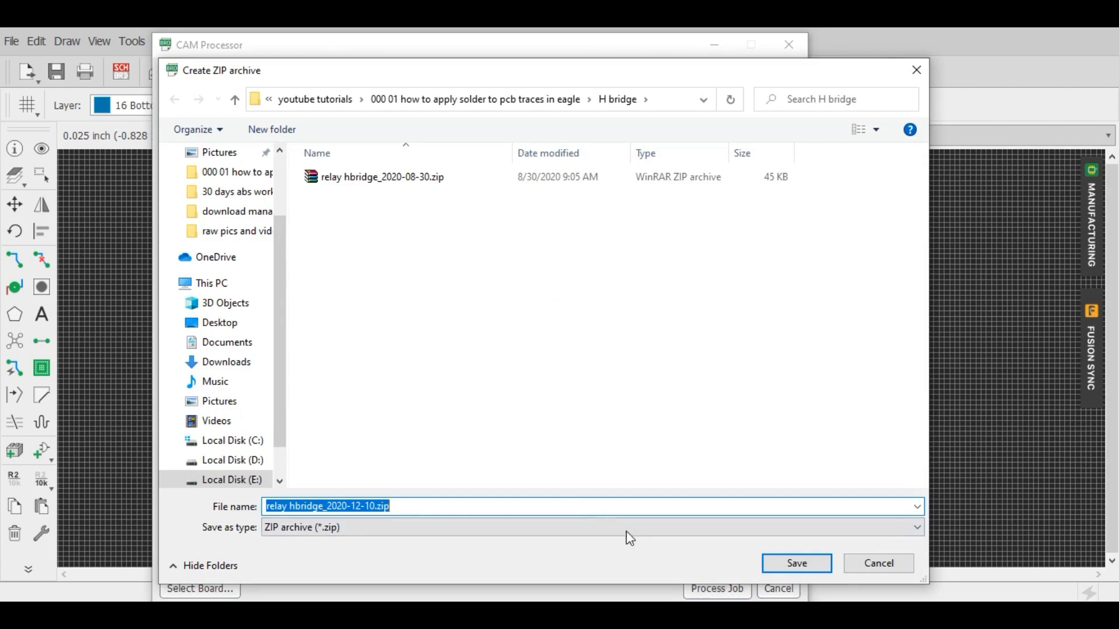
pyautogui.write('final')
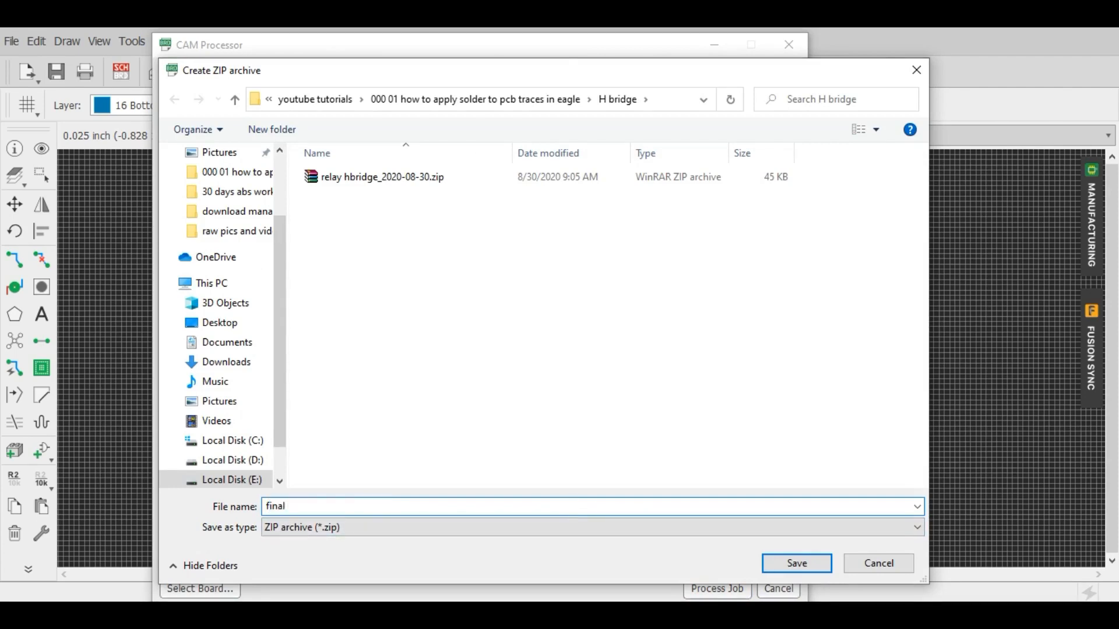
pyautogui.click(795, 563)
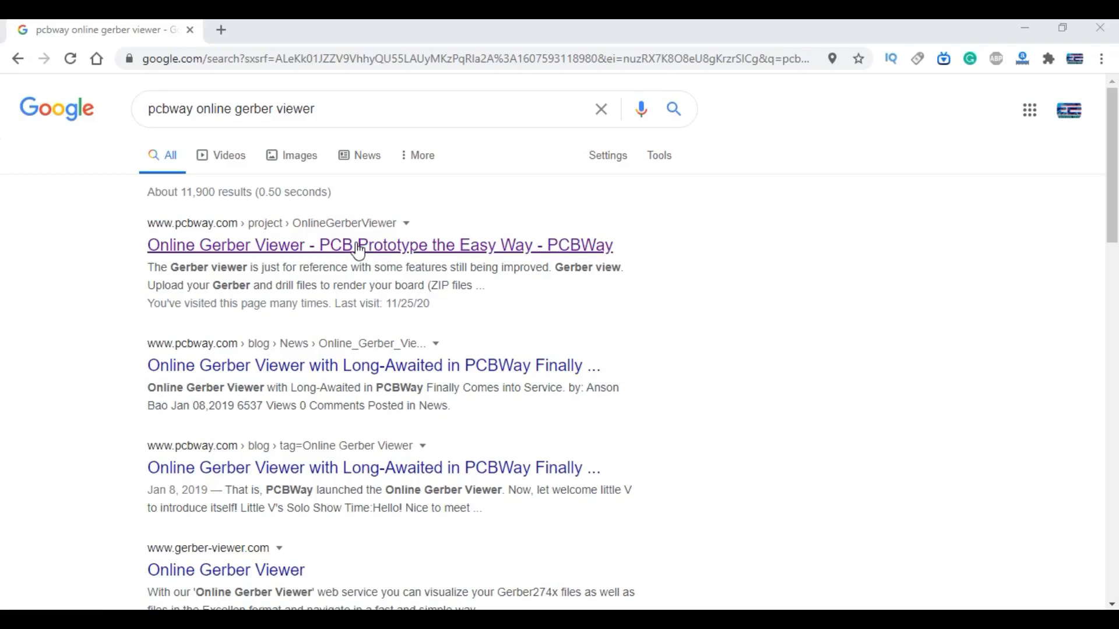
# Open the board in PCBWay's Online Gerber Viewer and toggle off the top soldermask layer.
pyautogui.click(379, 245)
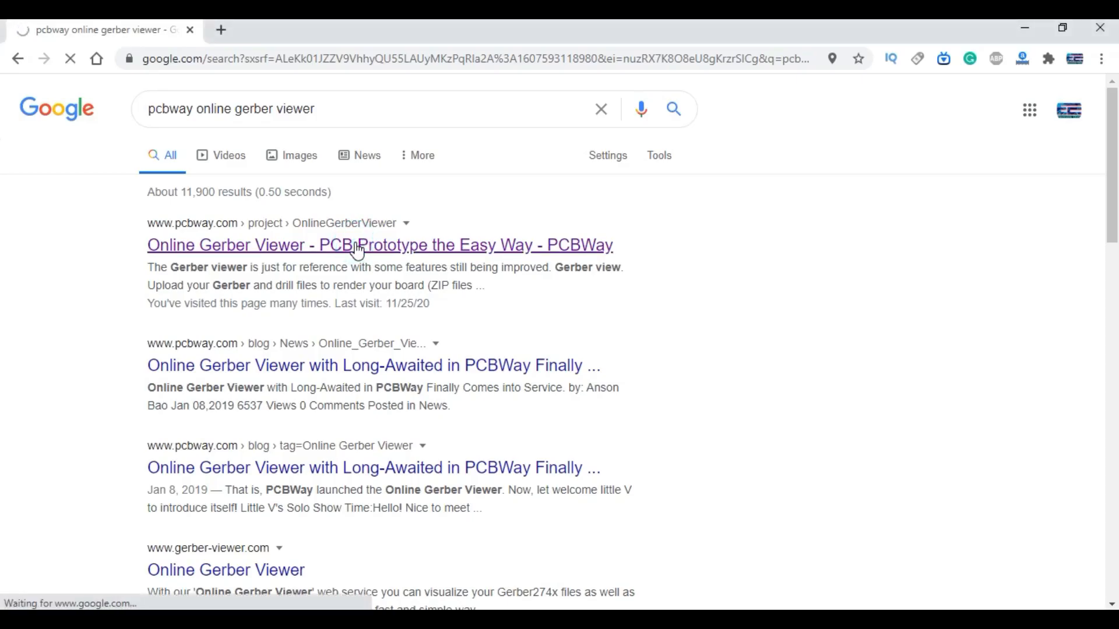
pyautogui.click(379, 245)
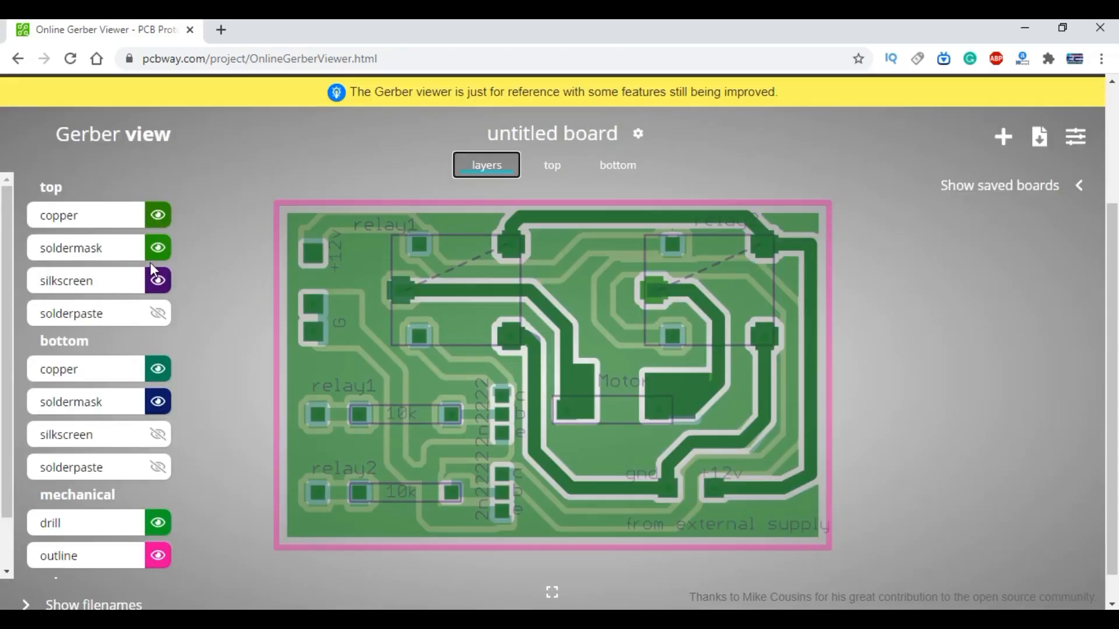
pyautogui.moveTo(158, 247)
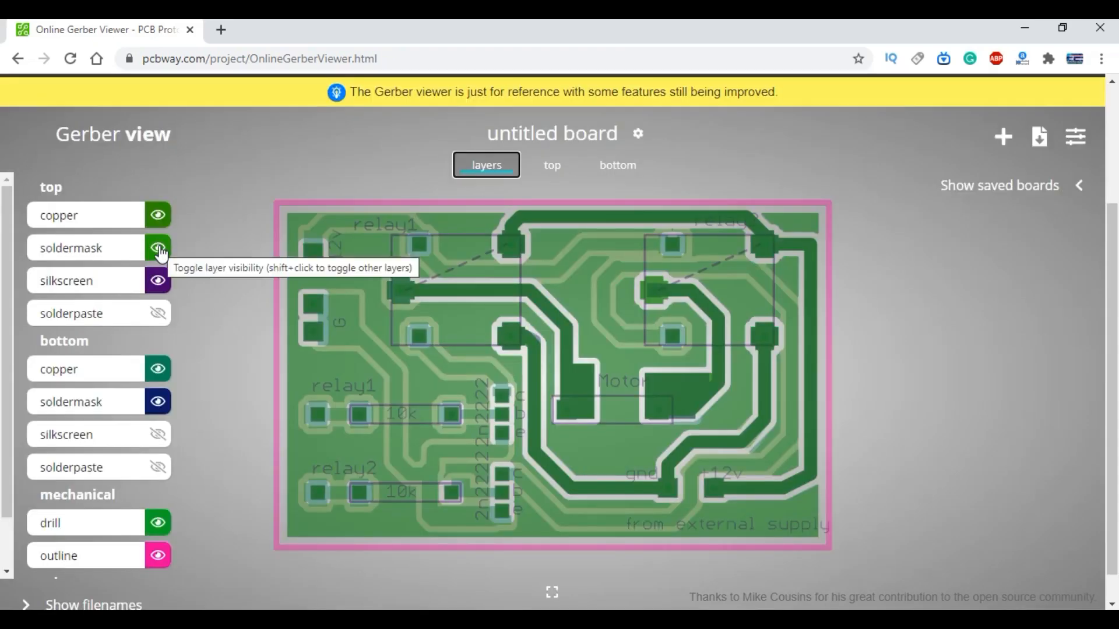
pyautogui.click(158, 248)
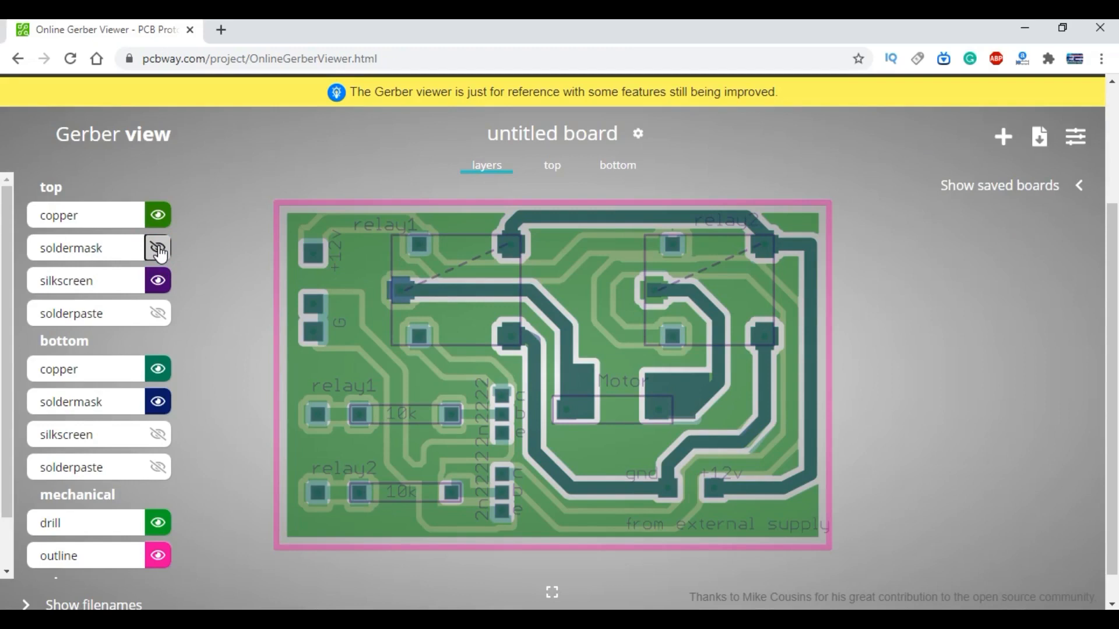
pyautogui.click(158, 215)
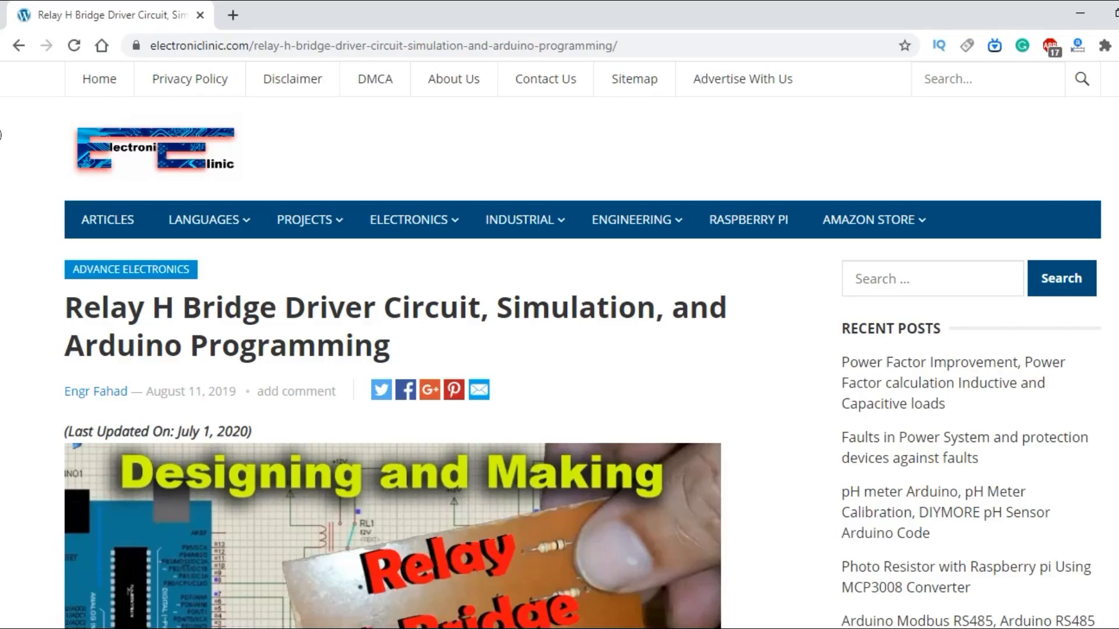
# Scroll the Relay H Bridge article past the contents and circuit diagram to the Proteus simulation.
pyautogui.scroll(-3)
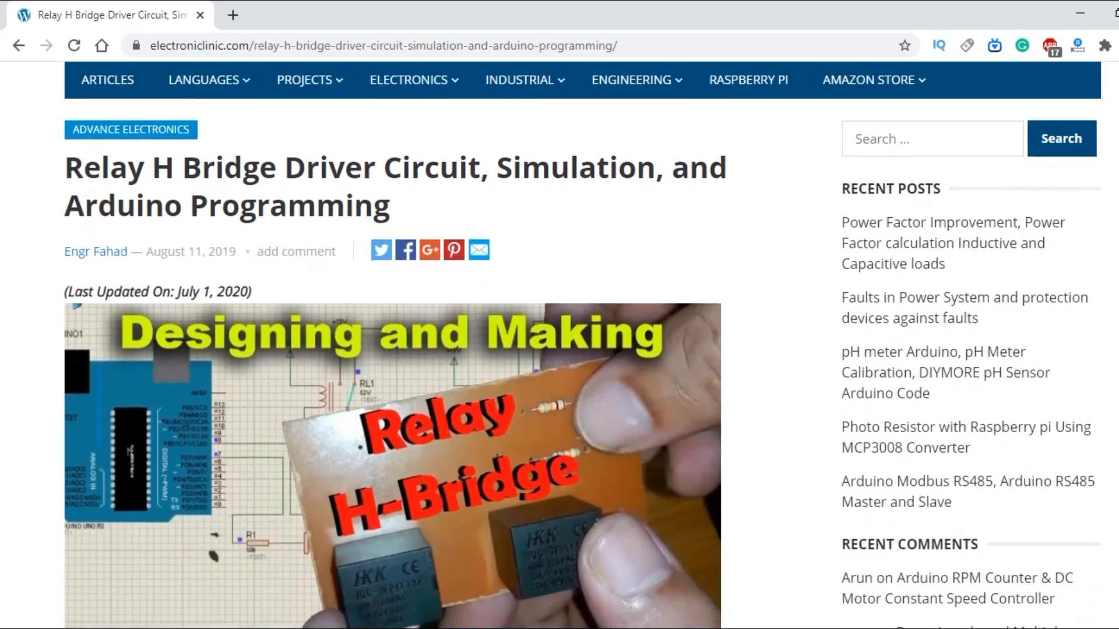
pyautogui.scroll(-3)
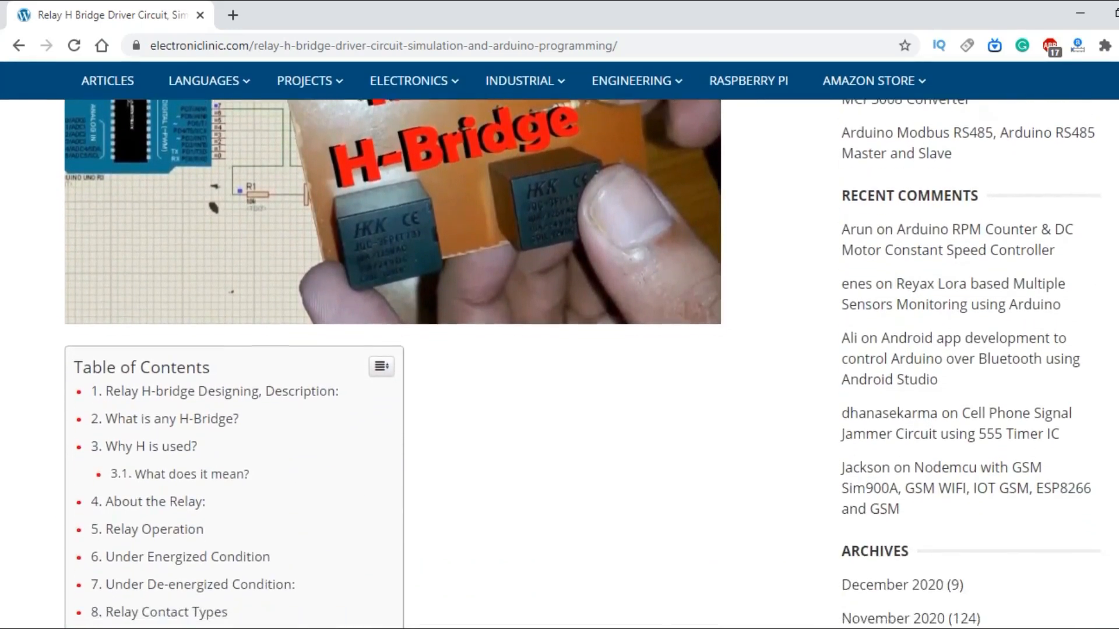
pyautogui.scroll(-3)
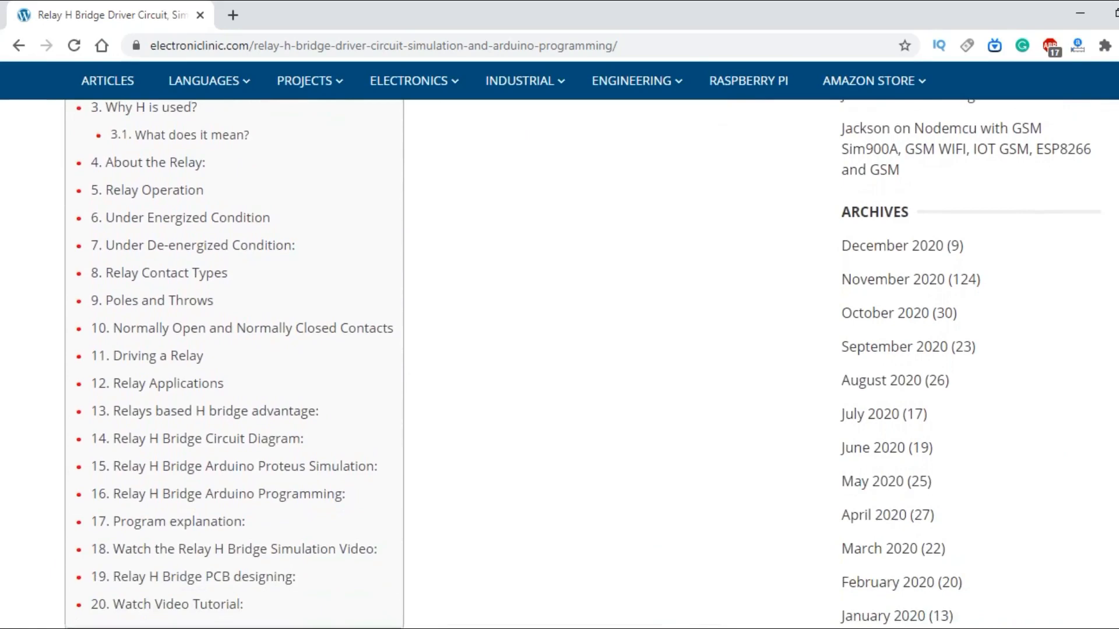
pyautogui.scroll(-3)
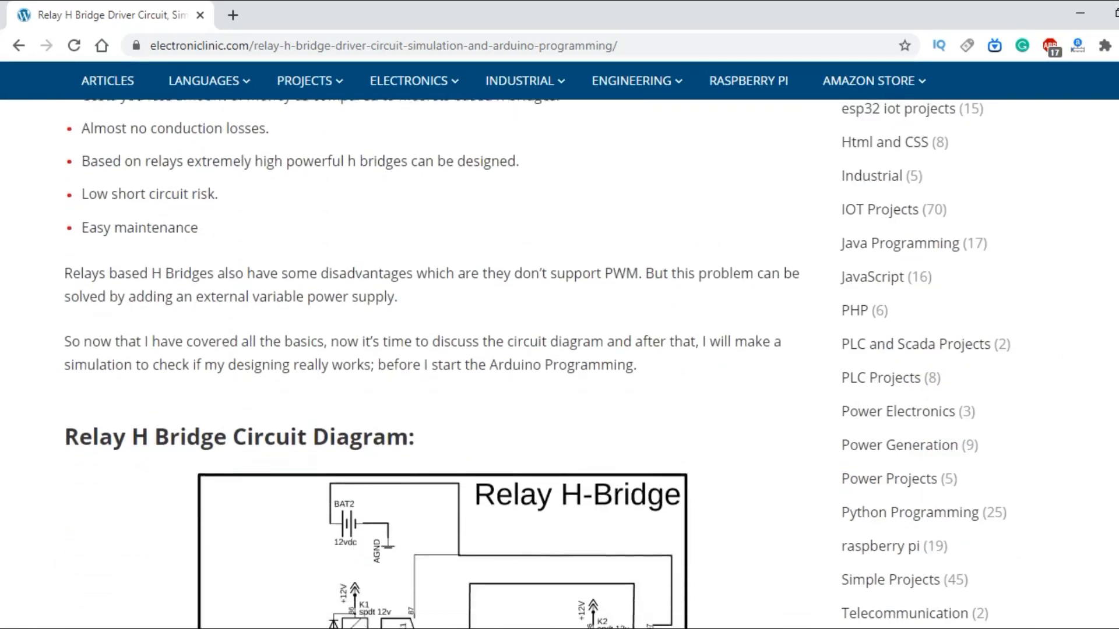
pyautogui.scroll(-3)
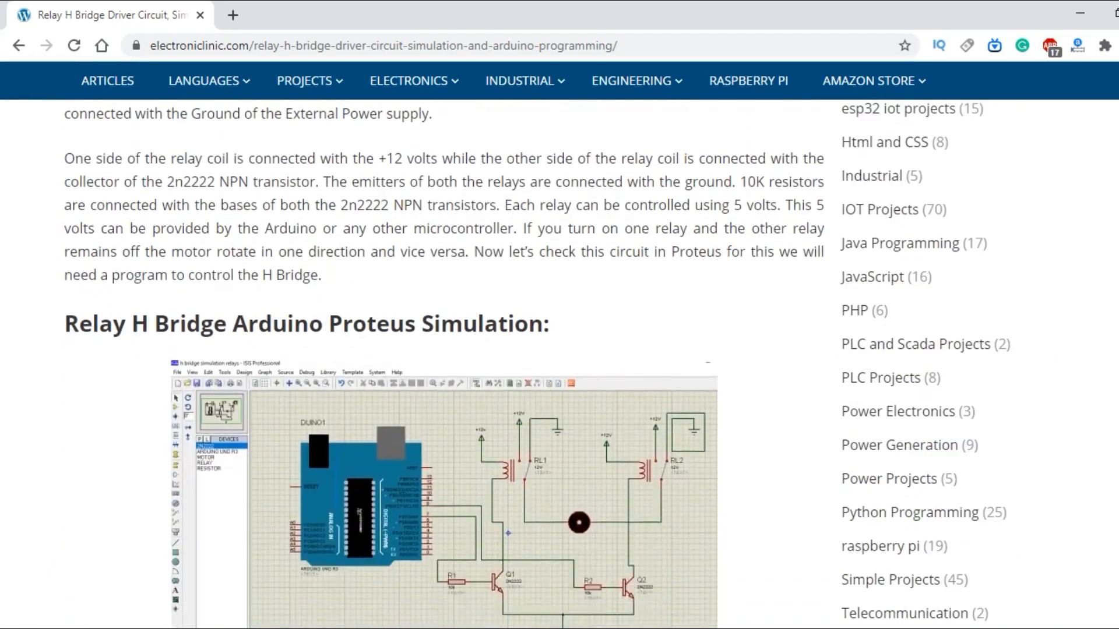
pyautogui.scroll(-3)
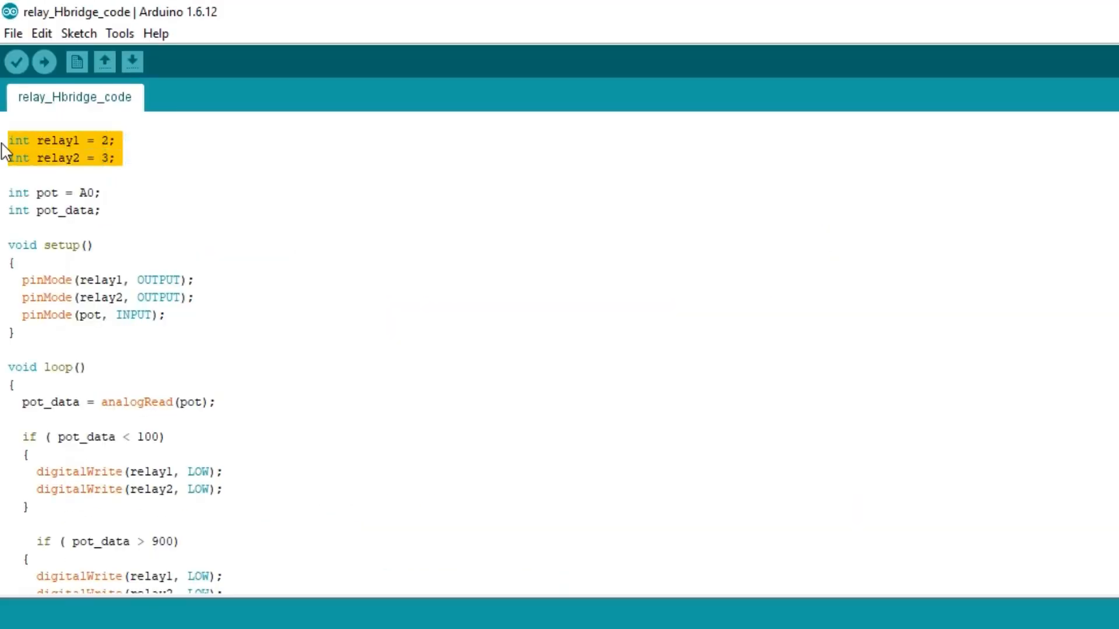
pyautogui.click(114, 158)
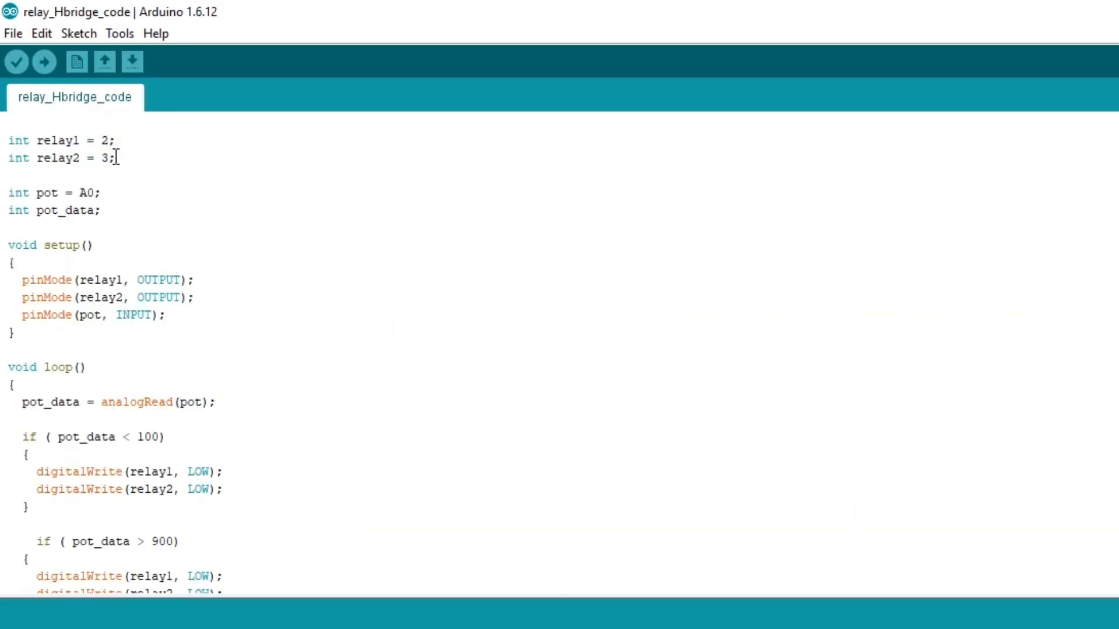
pyautogui.click(108, 193)
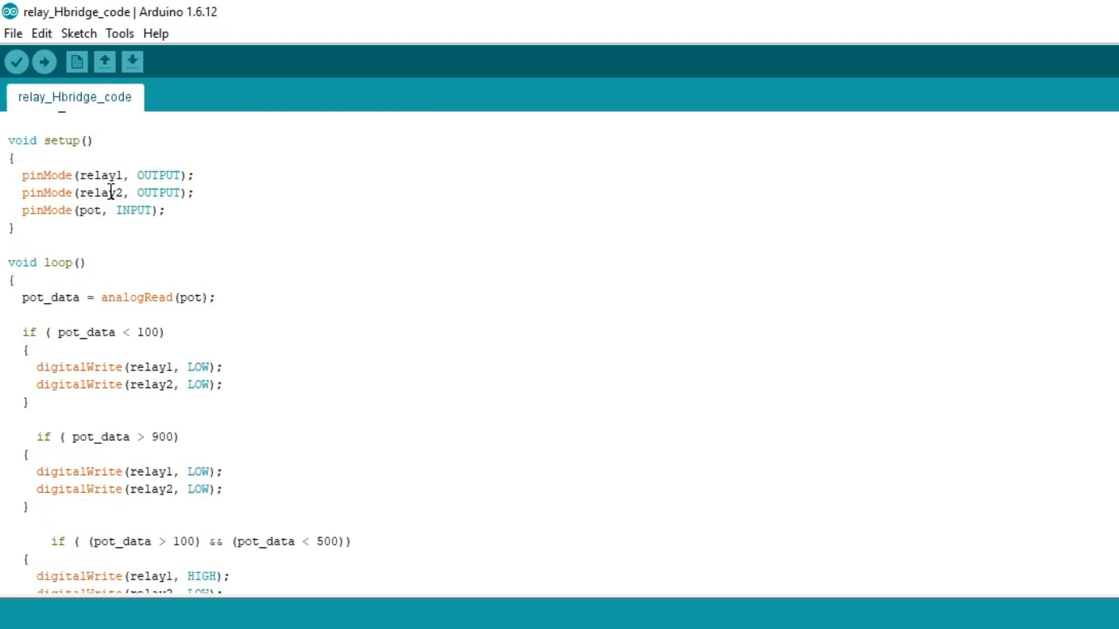
pyautogui.scroll(-3)
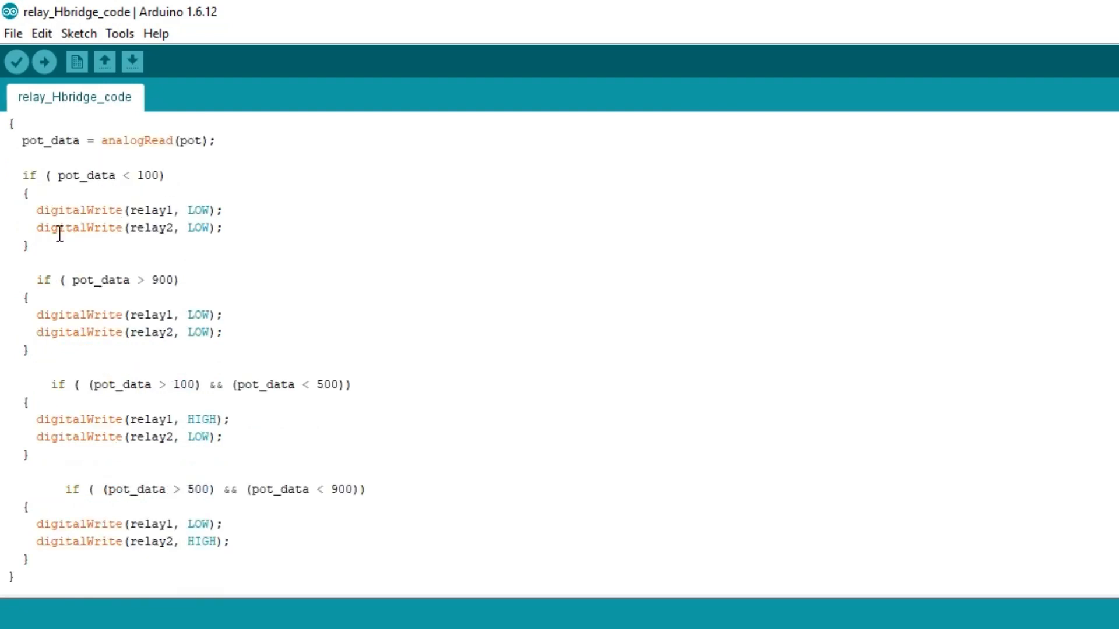
pyautogui.moveTo(257, 330)
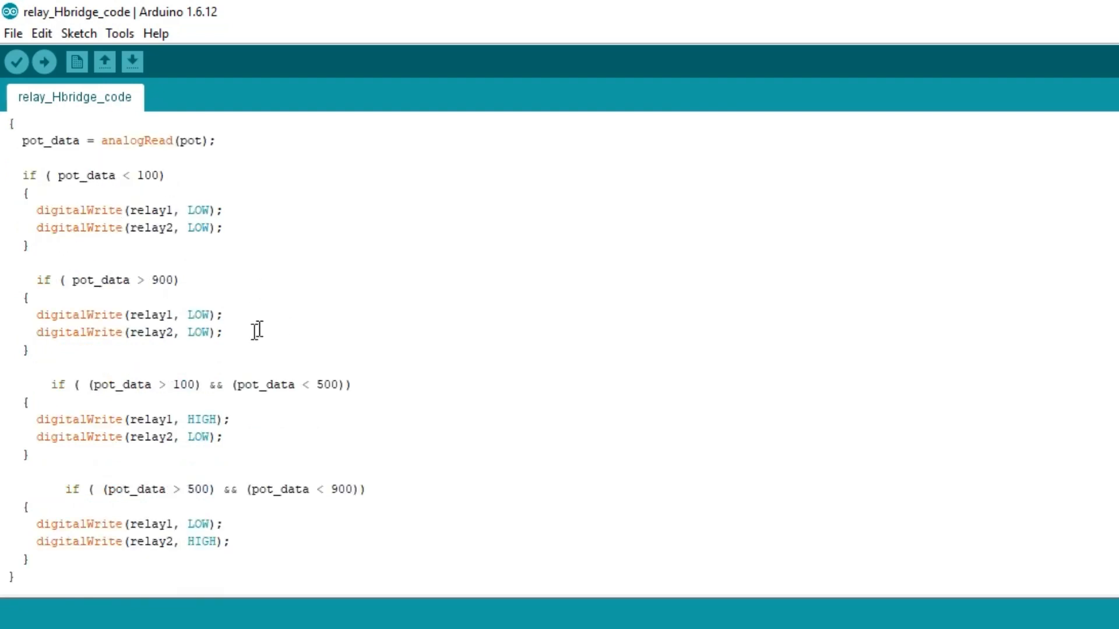